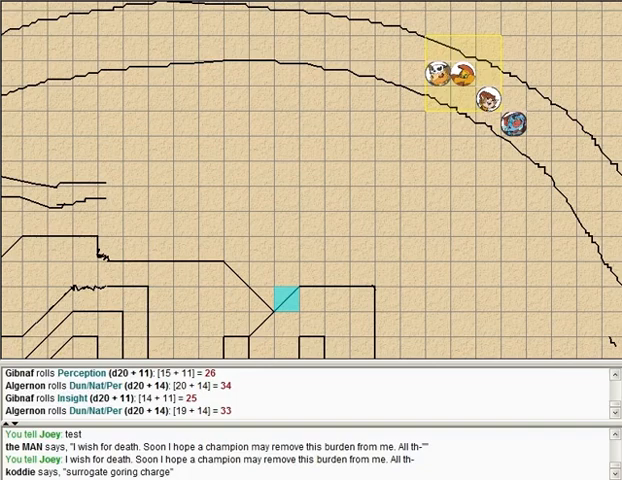
# Move one party token far down the curving cavern passage.
pyautogui.moveTo(445, 70); pyautogui.dragTo(390, 50)
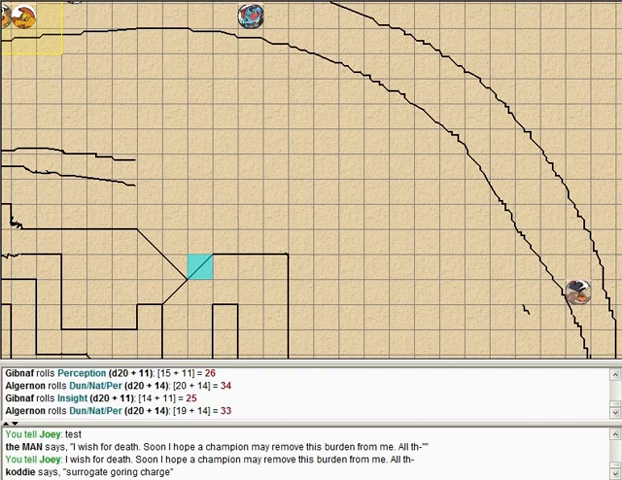
# Pan to the party's stretch of cavern and line the tokens up in the narrow passage.
pyautogui.moveTo(578, 290); pyautogui.dragTo(500, 166)
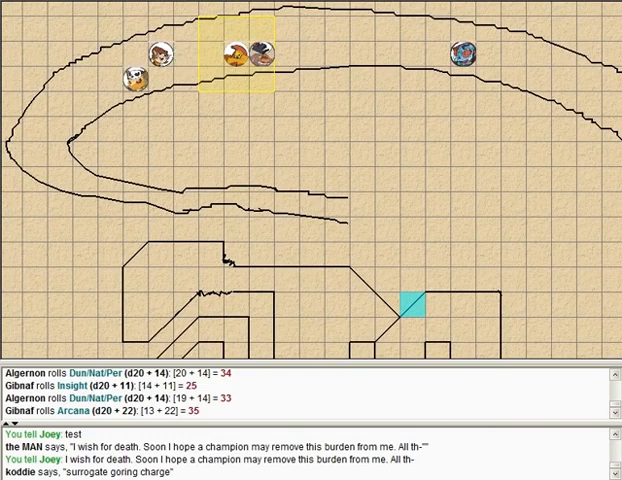
pyautogui.moveTo(253, 55); pyautogui.dragTo(186, 55)
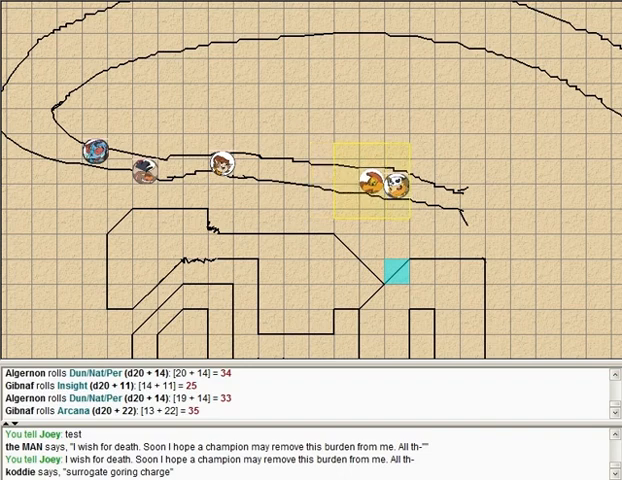
# Advance the blue token and the party toward the passage junction and the large creature.
pyautogui.moveTo(95, 150); pyautogui.dragTo(105, 165)
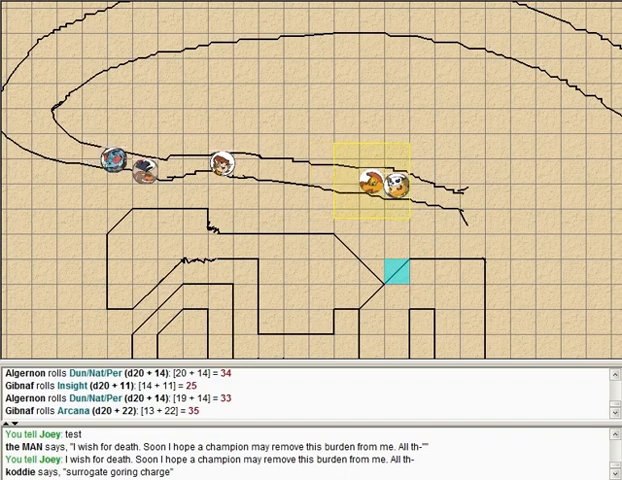
pyautogui.moveTo(378, 185); pyautogui.dragTo(422, 190)
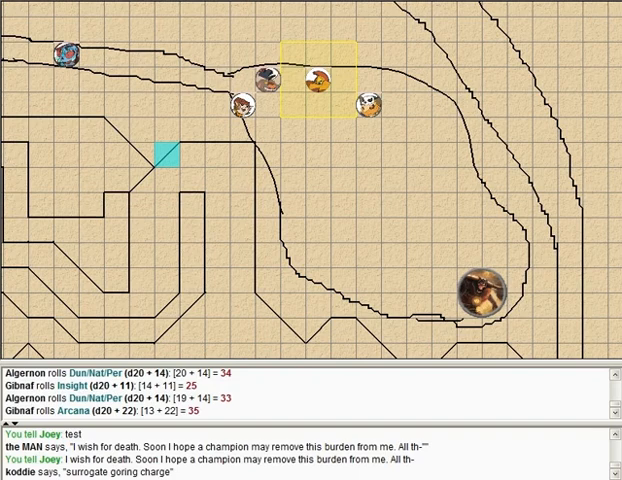
pyautogui.moveTo(68, 52); pyautogui.dragTo(190, 82)
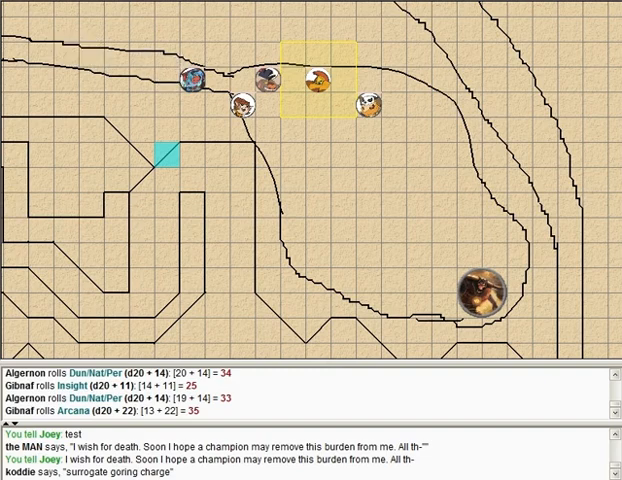
pyautogui.moveTo(487, 298)
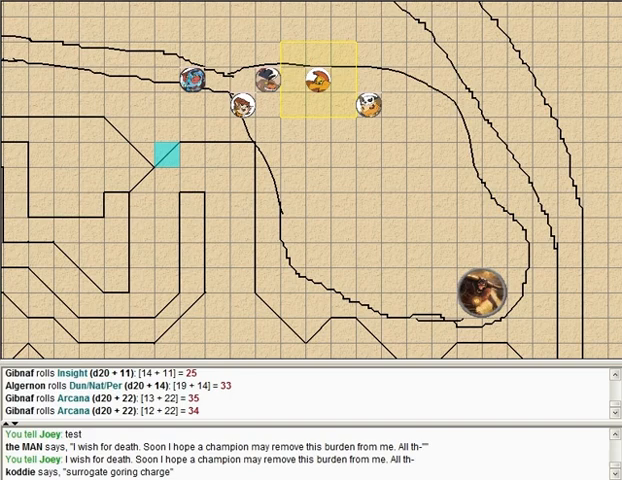
pyautogui.moveTo(268, 78); pyautogui.dragTo(345, 133)
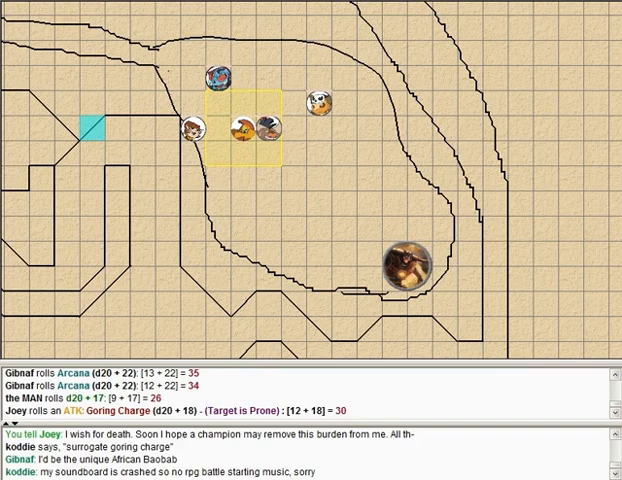
pyautogui.moveTo(398, 265)
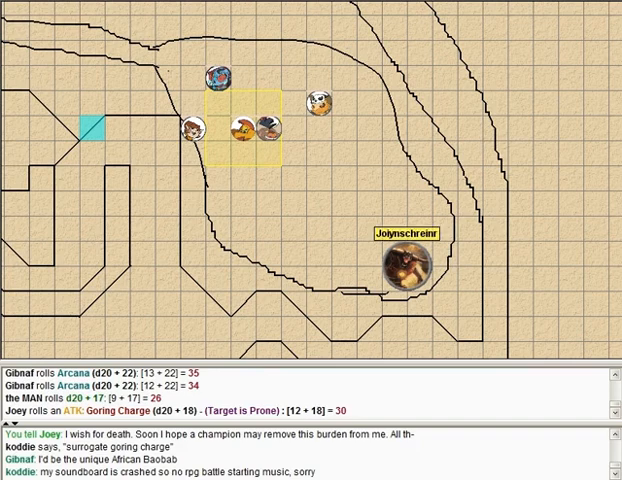
pyautogui.rightClick(404, 268)
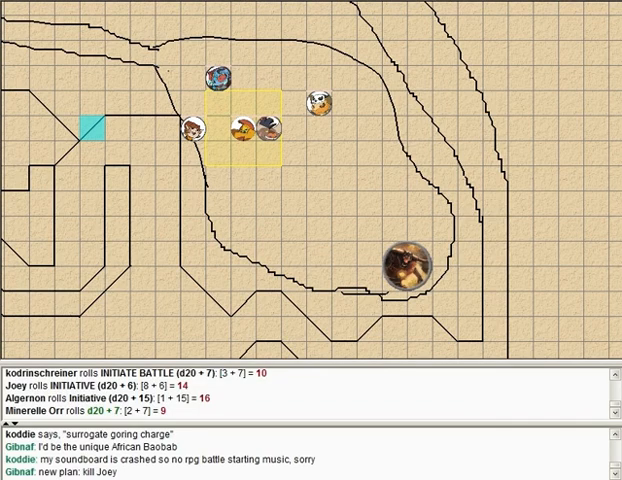
pyautogui.moveTo(218, 72); pyautogui.dragTo(192, 60)
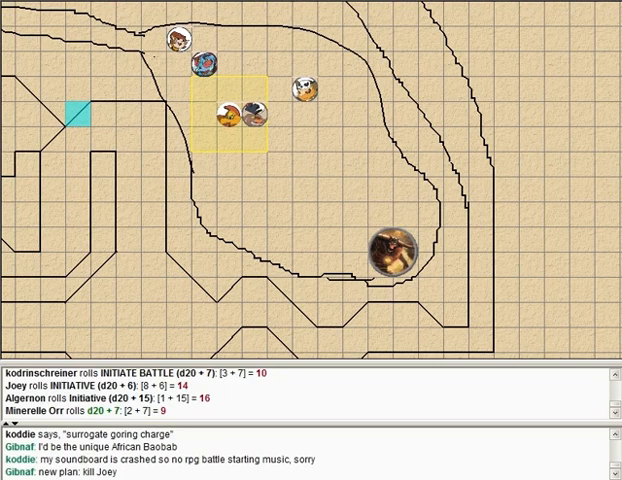
# Right-click a token on the cavern map to bring up its options.
pyautogui.rightClick(400, 255)
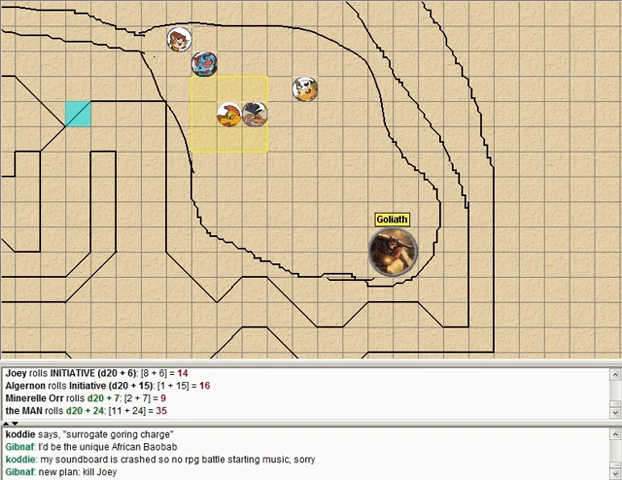
# Drag Goliath's token toward the party's cluster.
pyautogui.moveTo(390, 245); pyautogui.dragTo(310, 345)
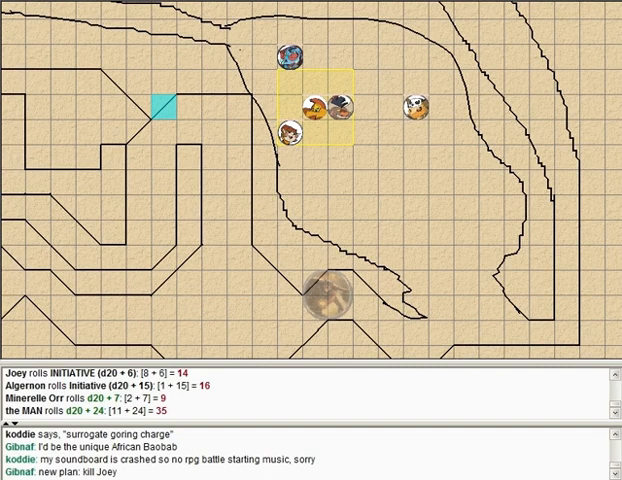
# Move the right-hand token diagonally down-right and onward into the tunnel.
pyautogui.moveTo(413, 102); pyautogui.dragTo(440, 130)
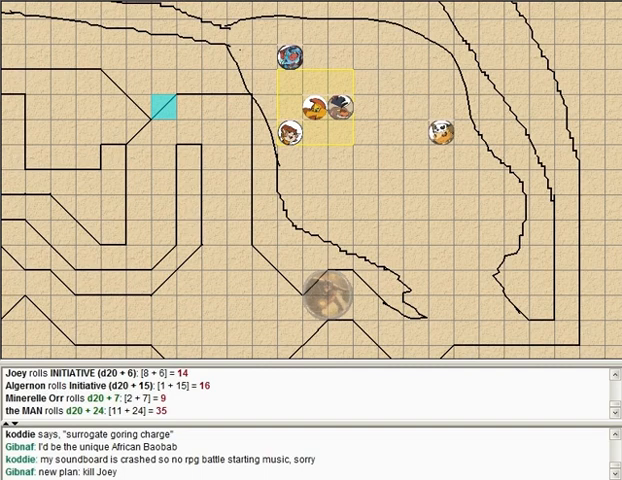
pyautogui.moveTo(440, 130); pyautogui.dragTo(455, 180)
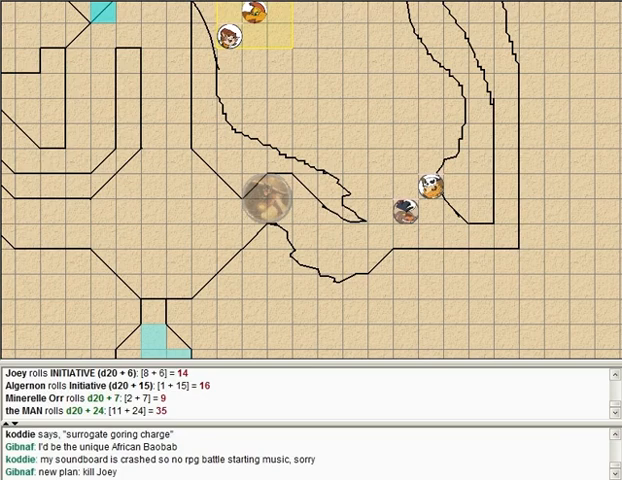
# Pan the map to show the upper part of the cavern.
pyautogui.moveTo(253, 25); pyautogui.dragTo(352, 95)
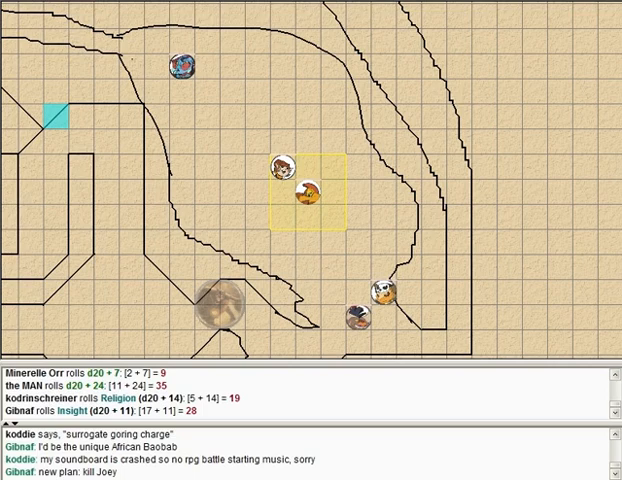
# Move the blue token beside the group in the yellow-marked area.
pyautogui.moveTo(181, 66); pyautogui.dragTo(256, 138)
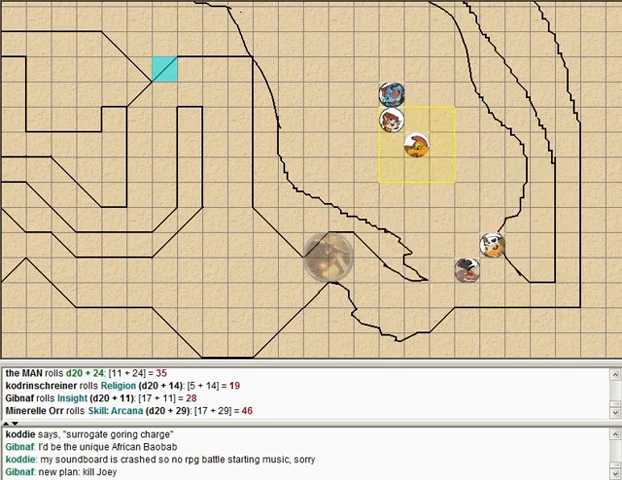
# Show the guardian token's Damage, Heal and Add Effects options.
pyautogui.rightClick(410, 145)
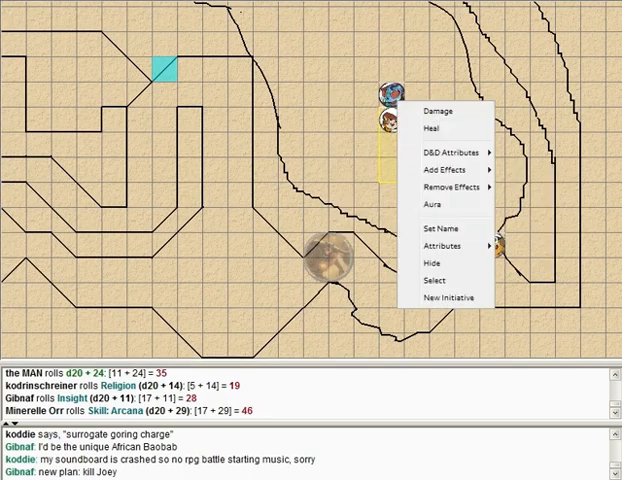
pyautogui.moveTo(443, 204)
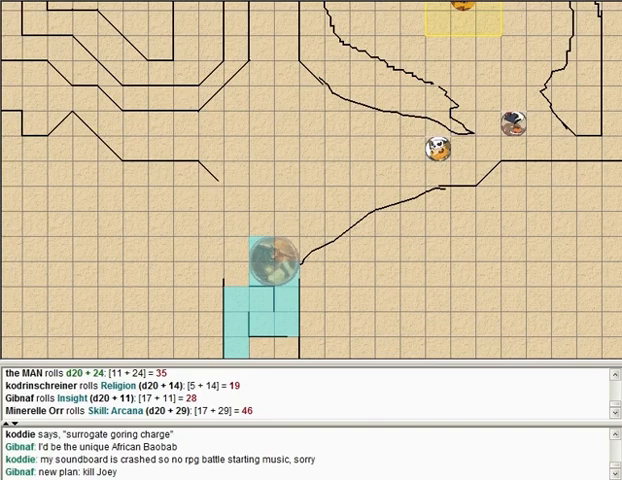
pyautogui.rightClick(272, 262)
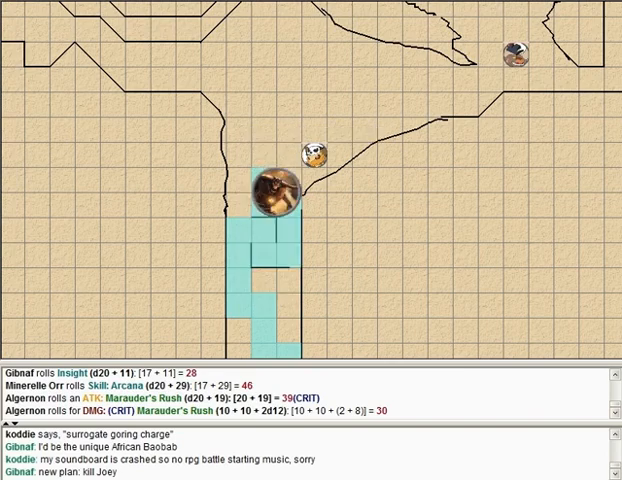
pyautogui.moveTo(278, 195)
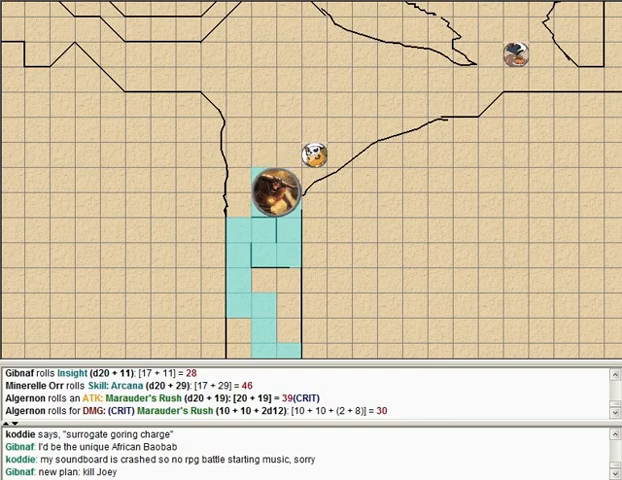
pyautogui.rightClick(275, 195)
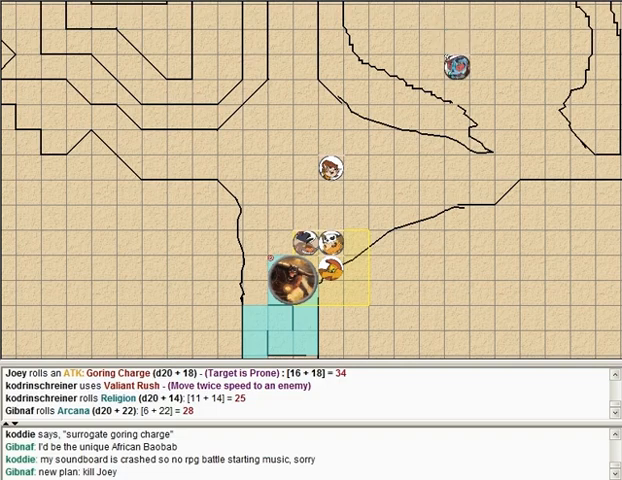
# Move the upper-right blue-and-red token down toward the group and right-click it.
pyautogui.moveTo(459, 63); pyautogui.dragTo(478, 115)
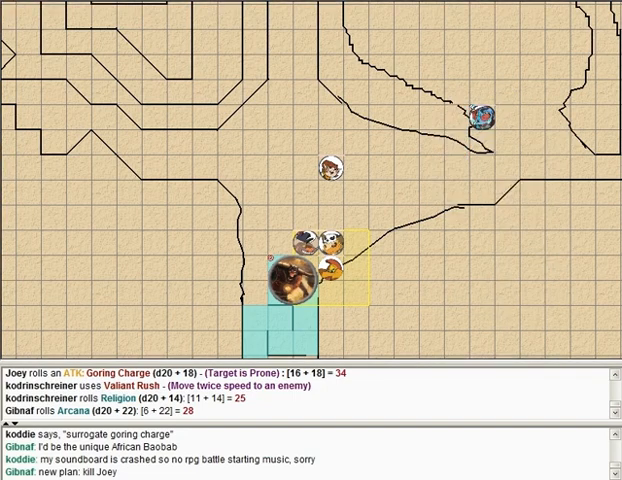
pyautogui.rightClick(486, 112)
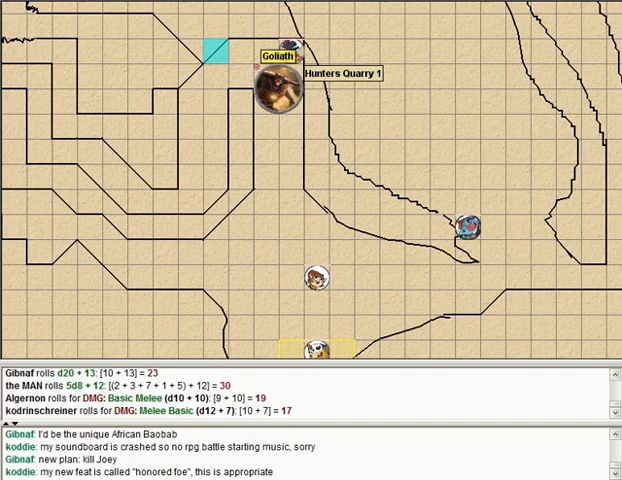
# Bring up the context menu of actions for the large Hunters Quarry 1 token.
pyautogui.rightClick(280, 75)
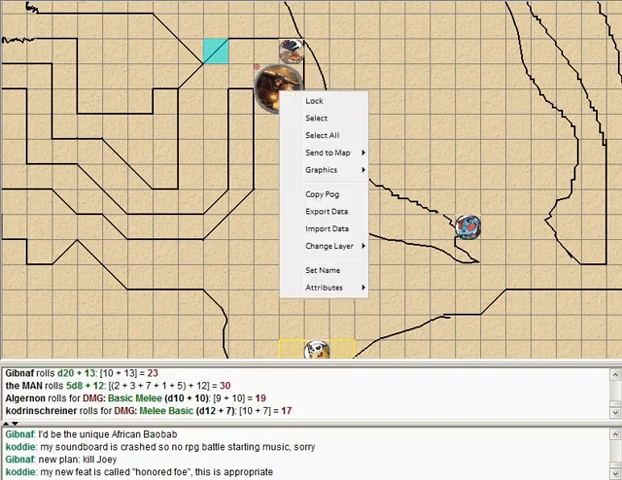